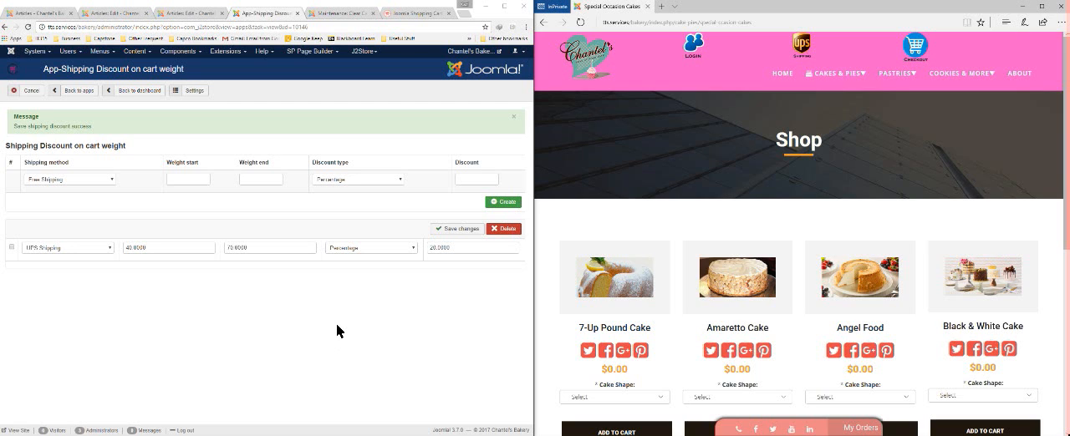
{"action": "mouse_move", "coordinate": [211, 239]}
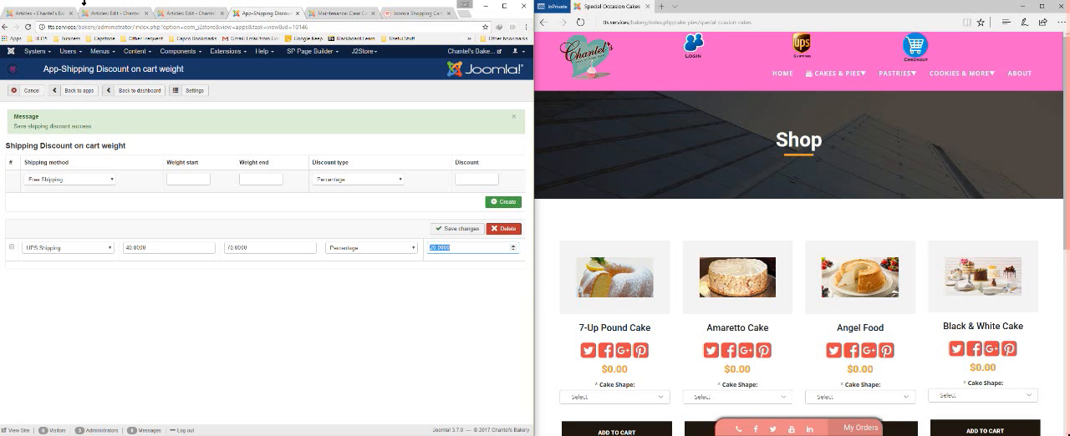
Check the 7-Up Pound Cake's 60 lb weight, then add a Round 6-inch cake ($25.95) to the cart.
{"action": "left_click", "coordinate": [340, 13]}
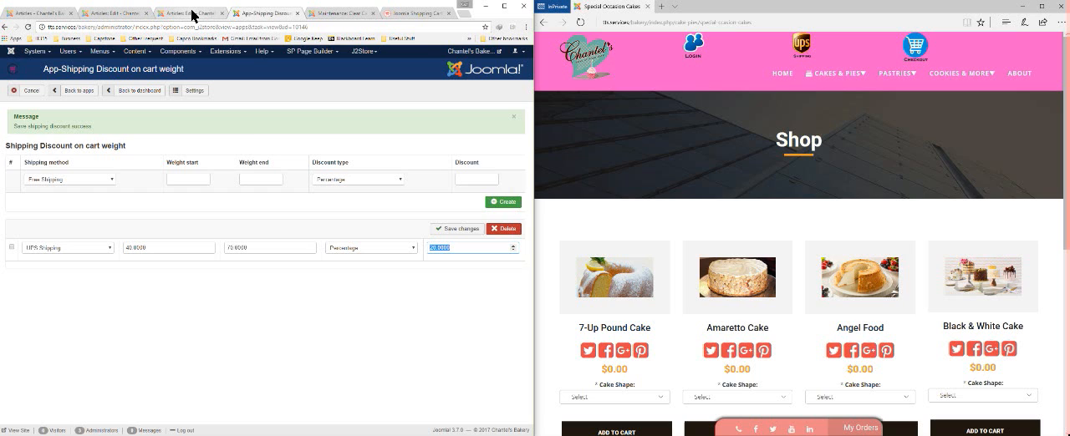
{"action": "left_click", "coordinate": [192, 12]}
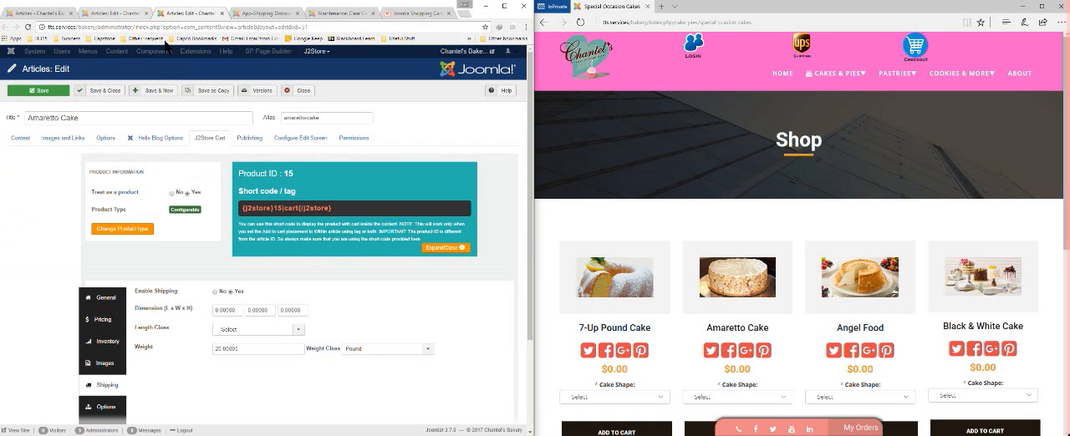
{"action": "left_click", "coordinate": [107, 14]}
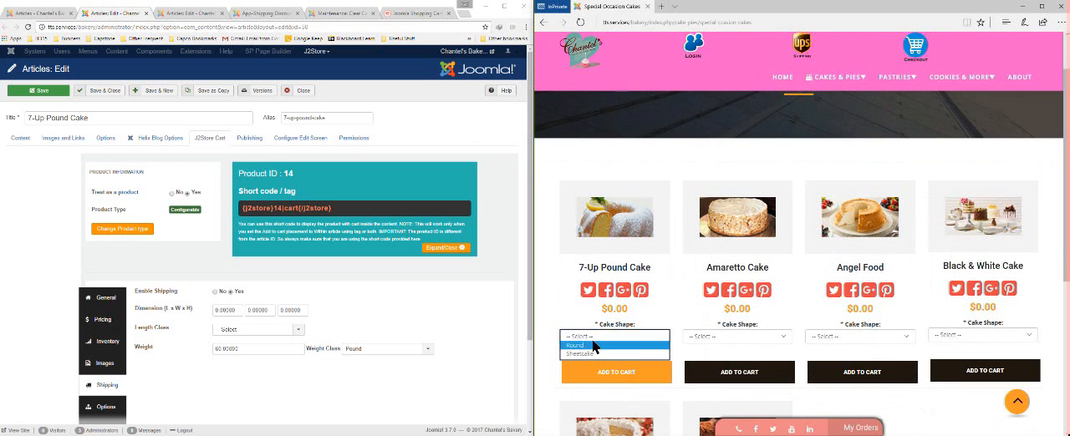
{"action": "left_click", "coordinate": [608, 343]}
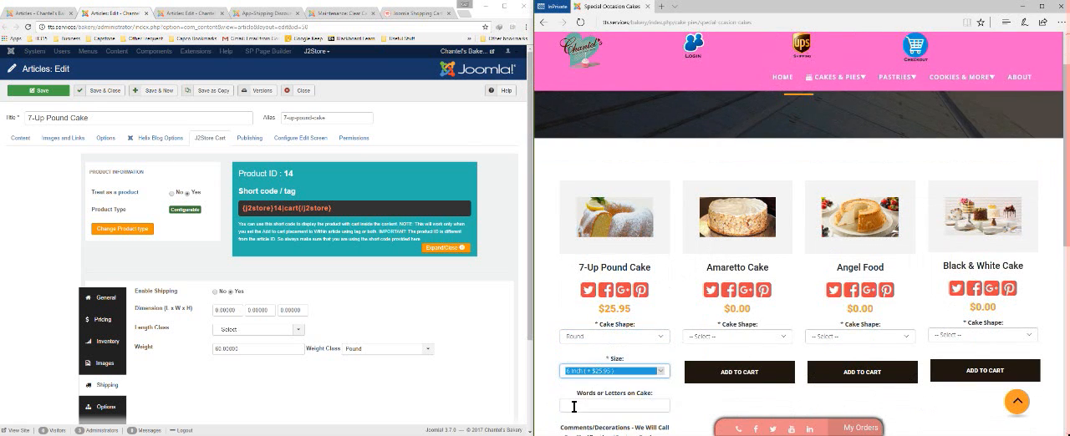
{"action": "left_click", "coordinate": [614, 372]}
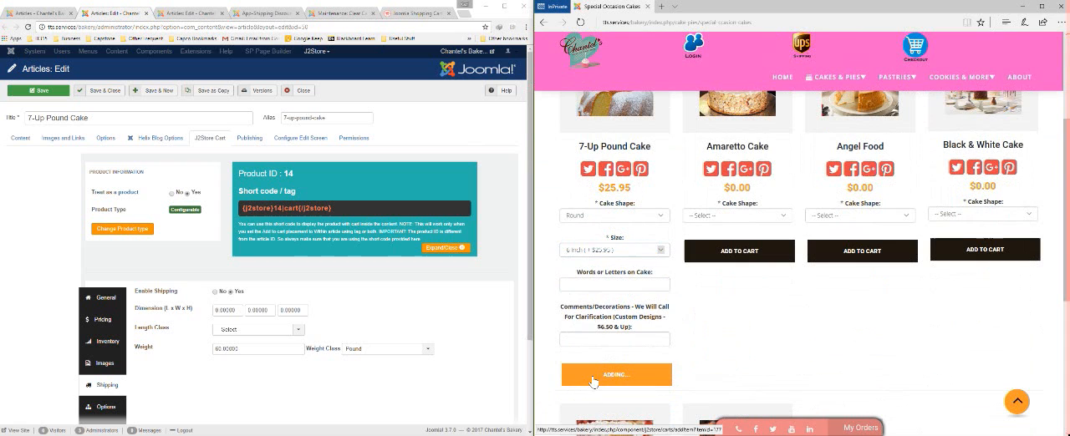
View the cart and highlight the $24.69 shipping discount on UPS Next Day Air Saver.
{"action": "left_click", "coordinate": [616, 375]}
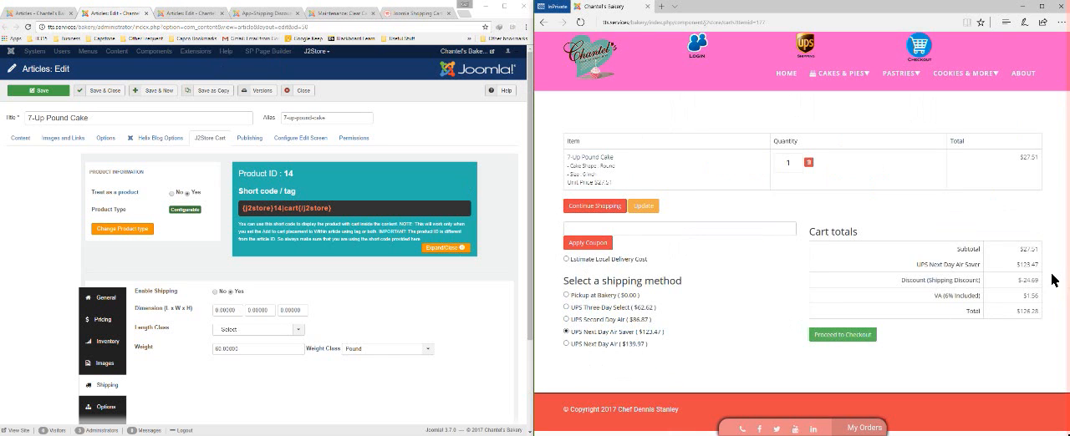
{"action": "double_click", "coordinate": [1027, 280]}
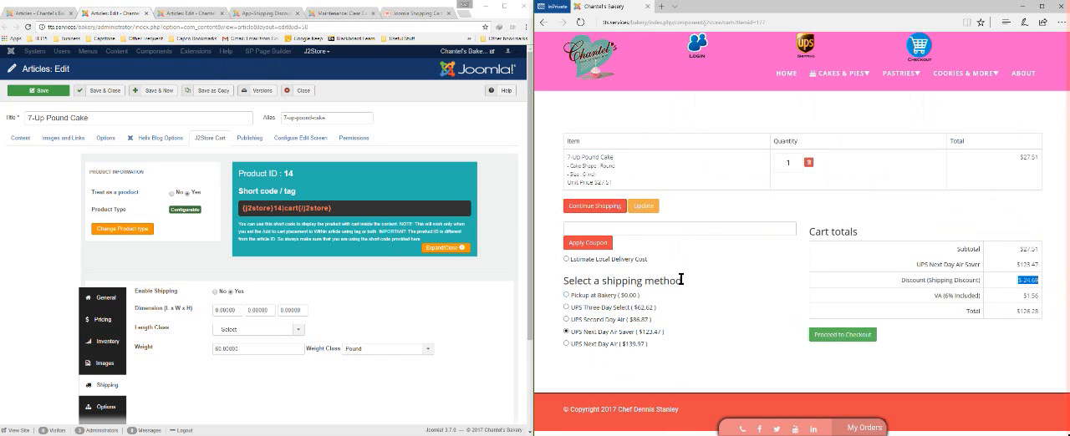
{"action": "mouse_move", "coordinate": [838, 72]}
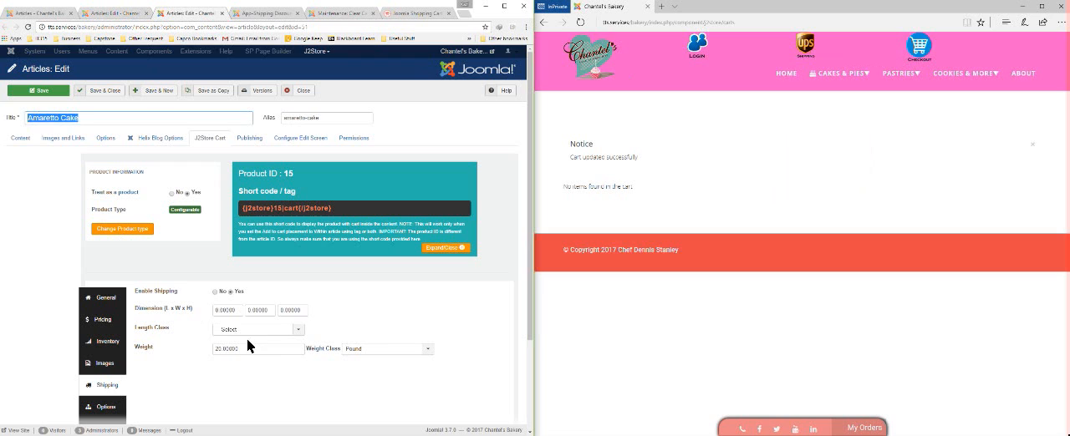
Select the Amaretto Cake article title, then return to the UPS 40–70 lb shipping discount rule.
{"action": "triple_click", "coordinate": [226, 349]}
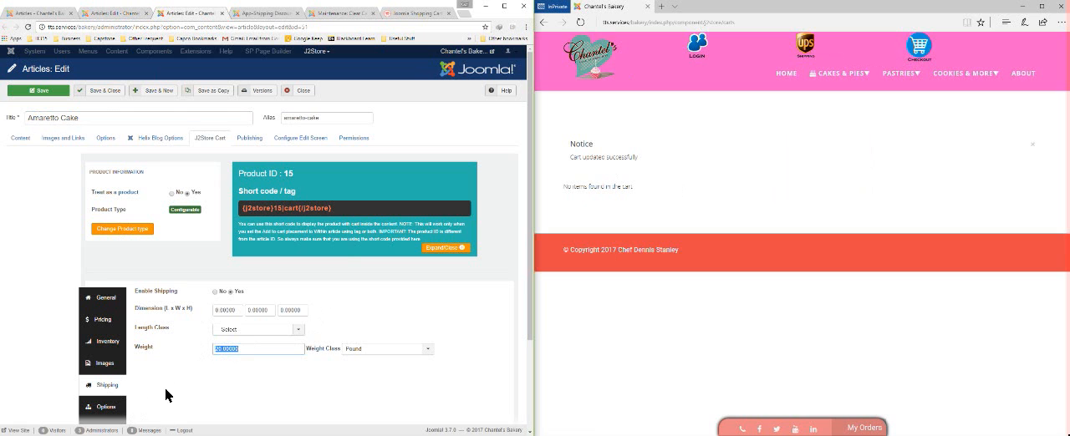
{"action": "mouse_move", "coordinate": [183, 386]}
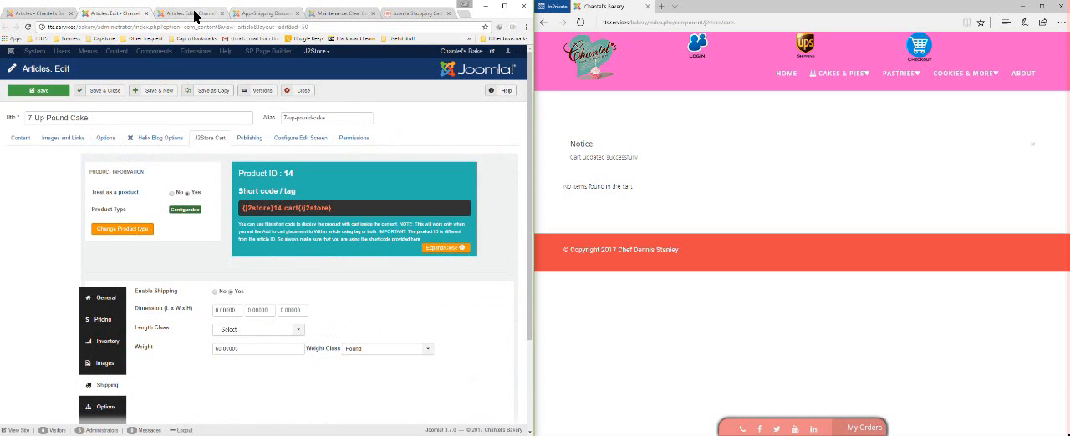
{"action": "left_click", "coordinate": [266, 13]}
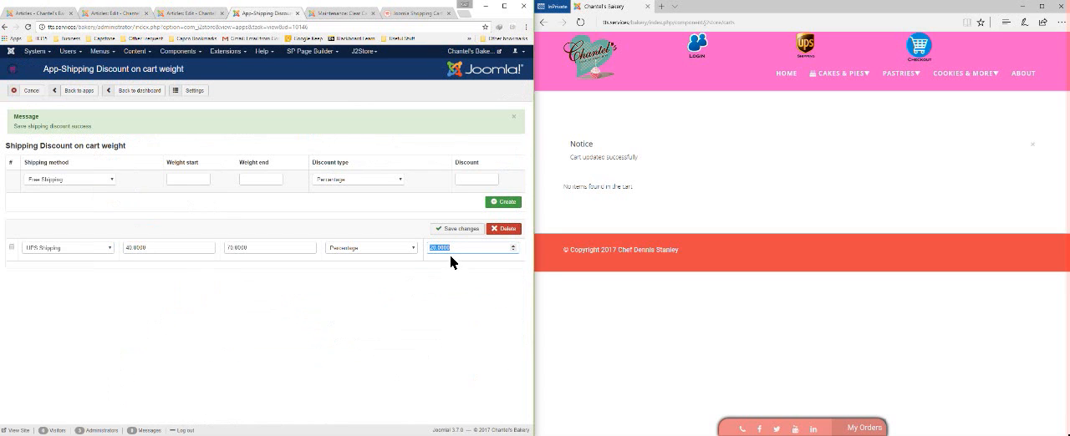
Browse the Cakes & Pies category and add a round Amaretto Cake ($35.99) to the cart.
{"action": "left_click", "coordinate": [464, 247]}
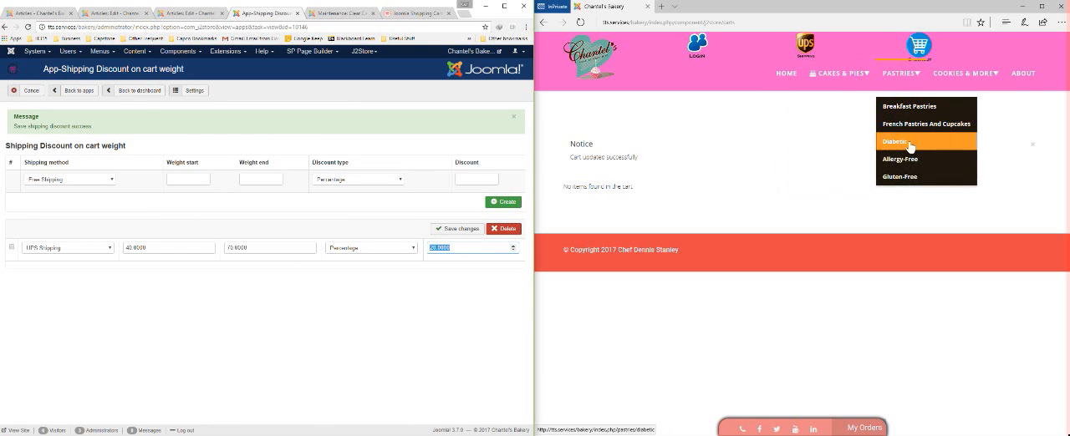
{"action": "mouse_move", "coordinate": [919, 106]}
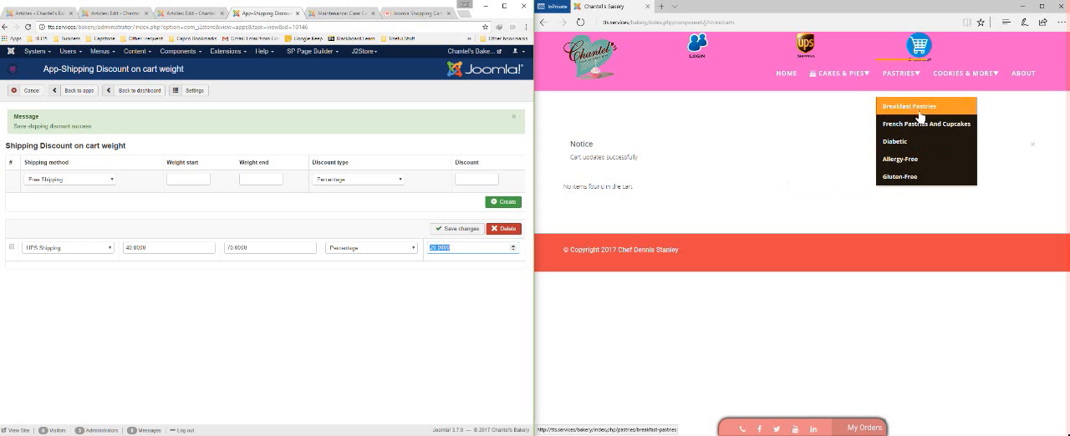
{"action": "mouse_move", "coordinate": [839, 73]}
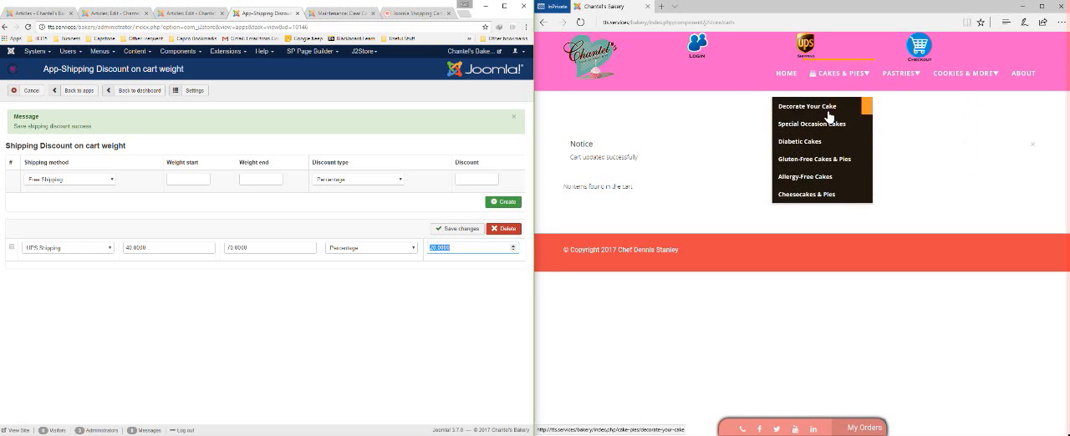
{"action": "left_click", "coordinate": [811, 124]}
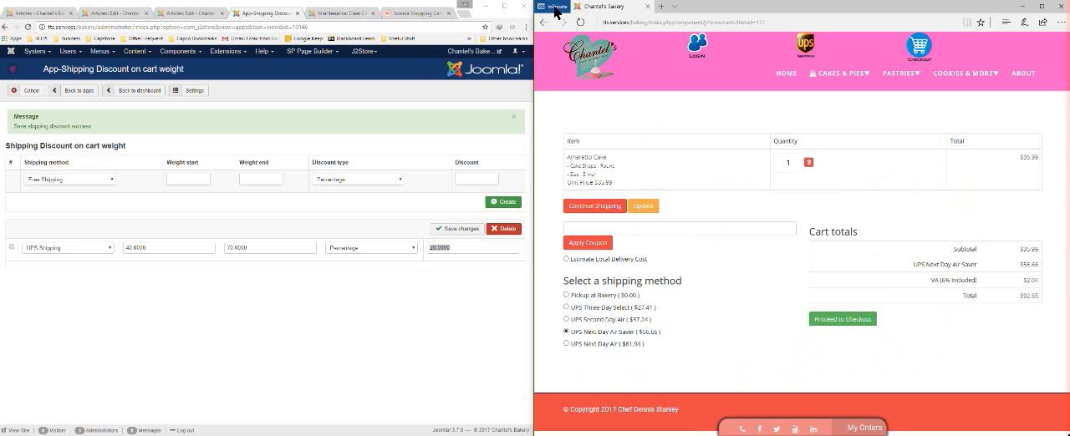
{"action": "mouse_move", "coordinate": [629, 150]}
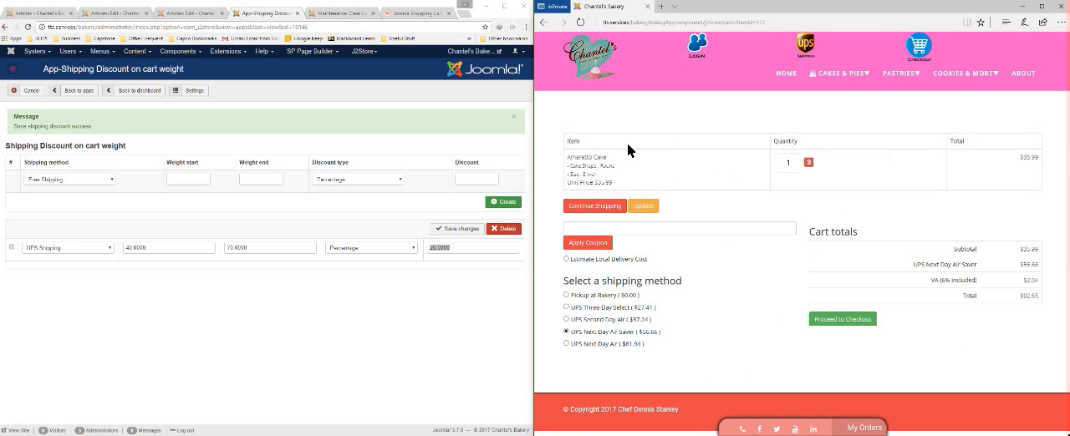
{"action": "left_click", "coordinate": [567, 259]}
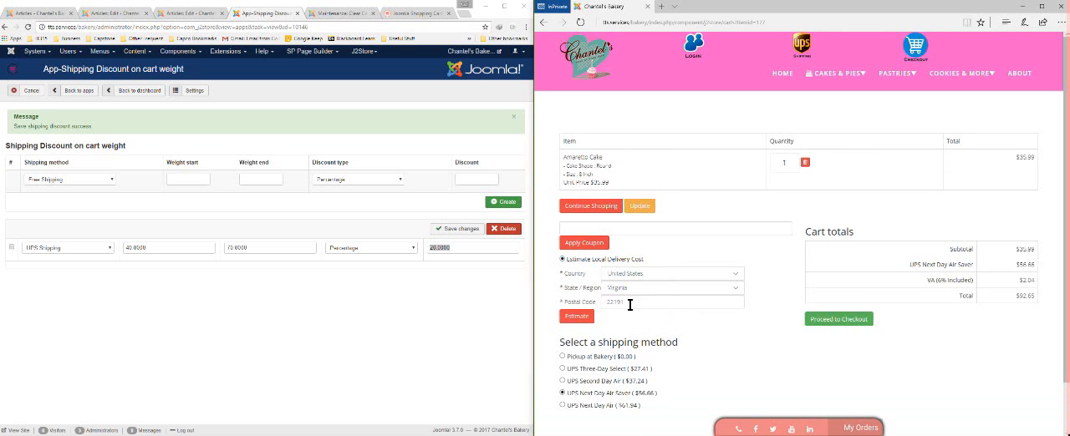
{"action": "left_click", "coordinate": [575, 316]}
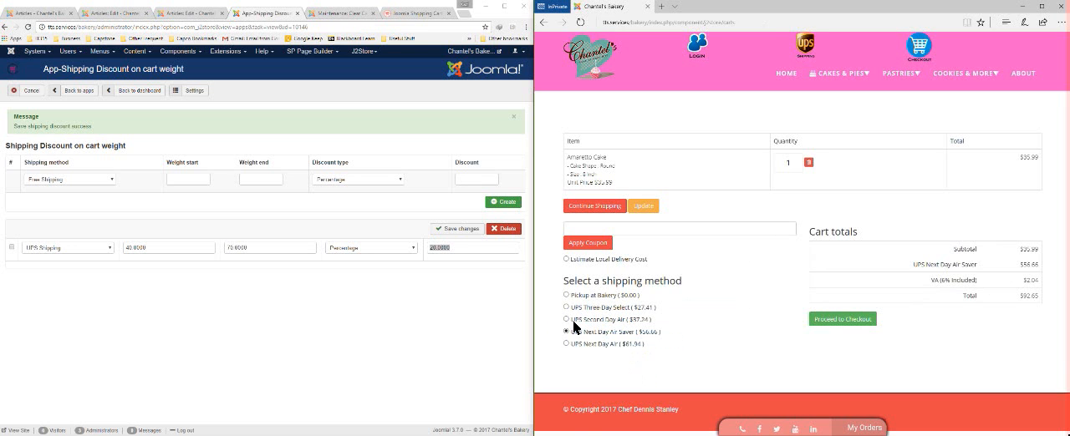
{"action": "left_click", "coordinate": [787, 162]}
{"action": "type", "text": "3"}
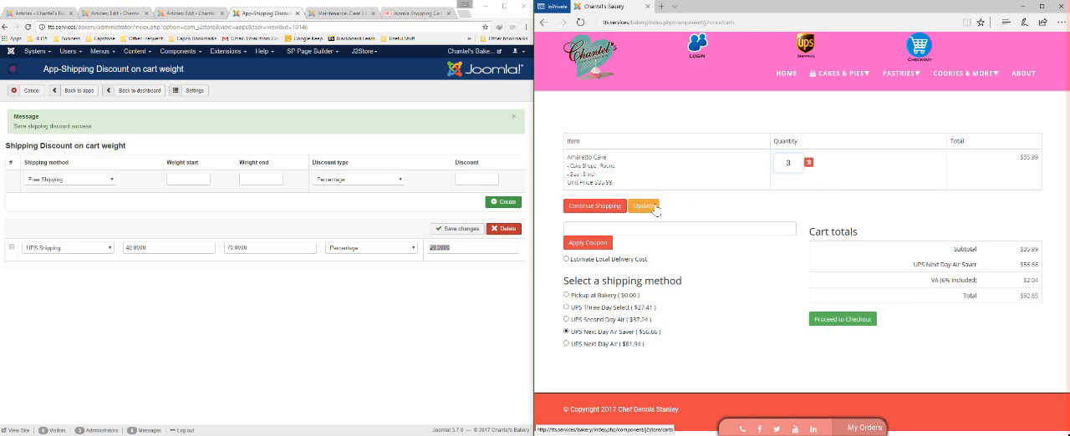
Update the Amaretto Cake quantity to 3 and select UPS Three-Day Select shipping ($82.23).
{"action": "left_click", "coordinate": [644, 205]}
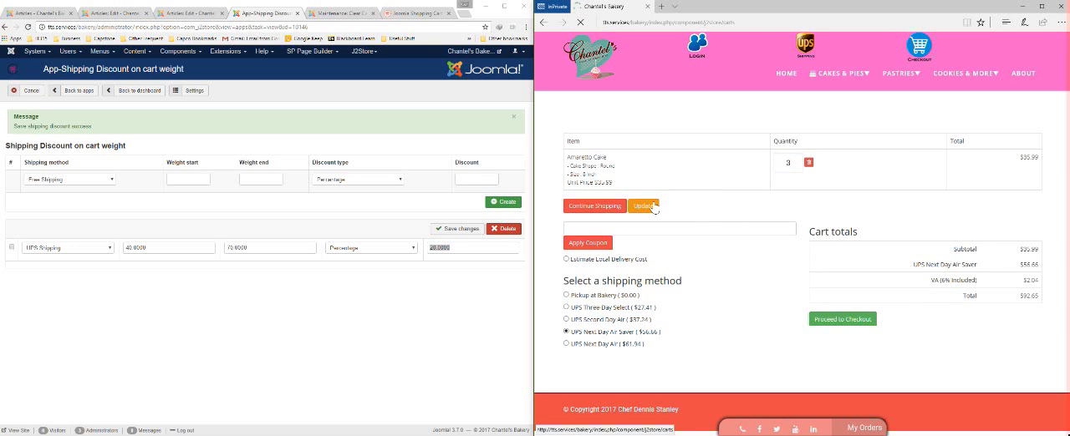
{"action": "left_click", "coordinate": [640, 206]}
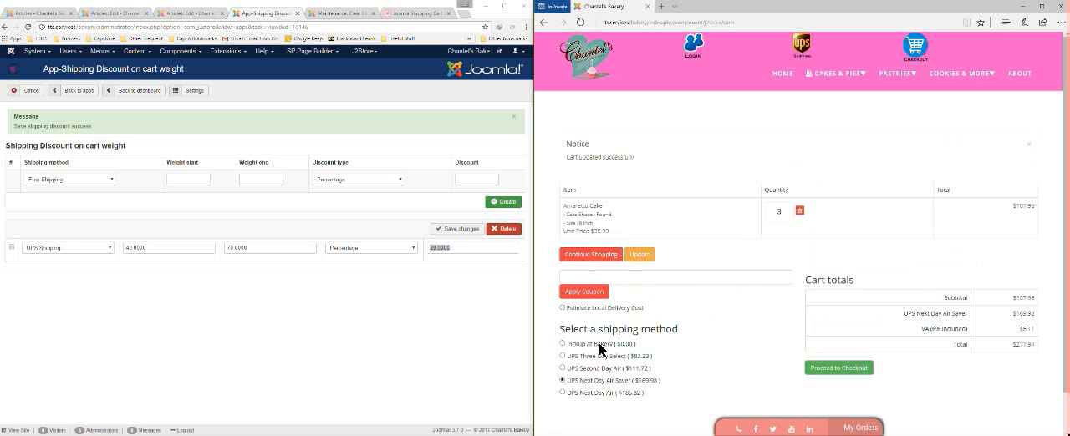
{"action": "left_click", "coordinate": [562, 356]}
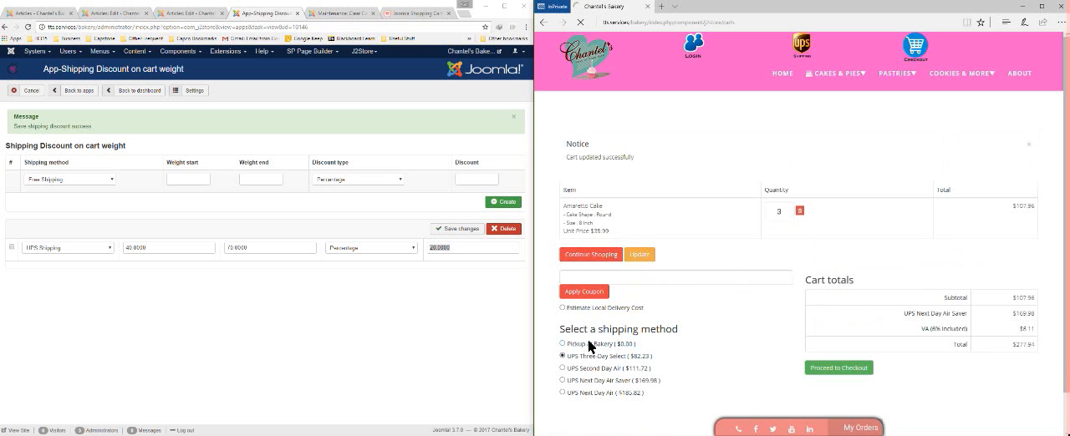